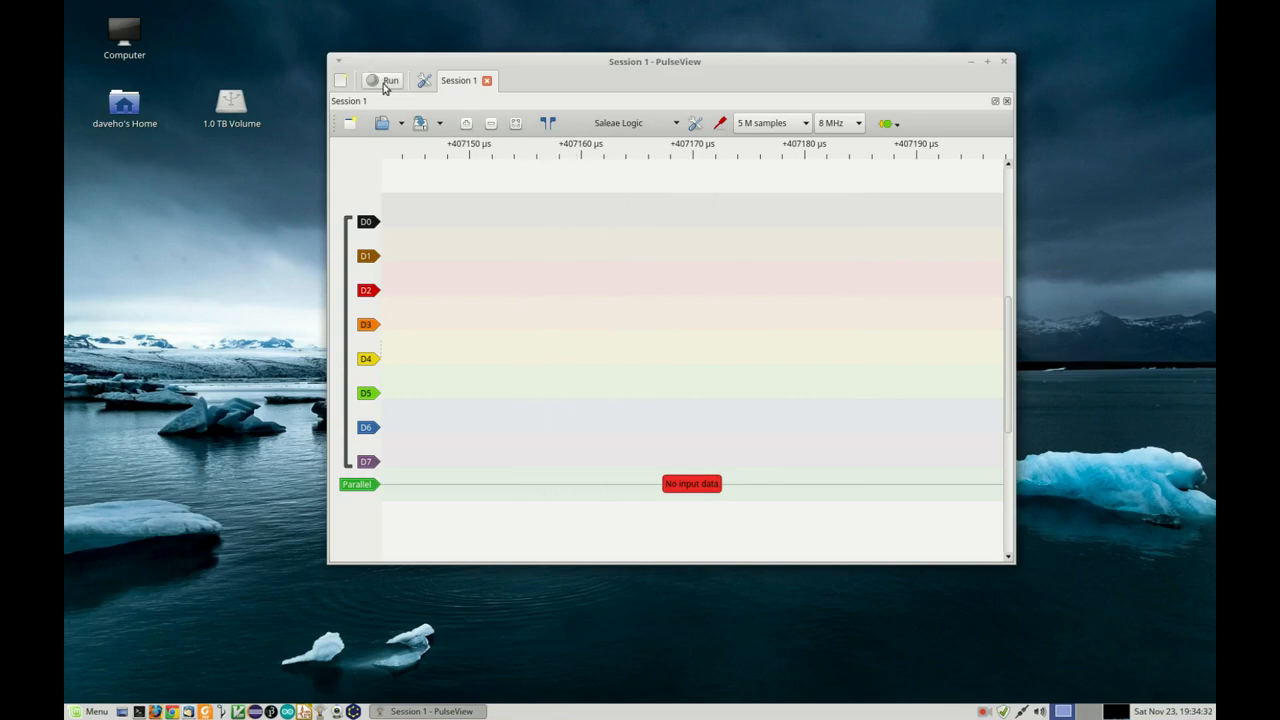
mouse_move(388, 81)
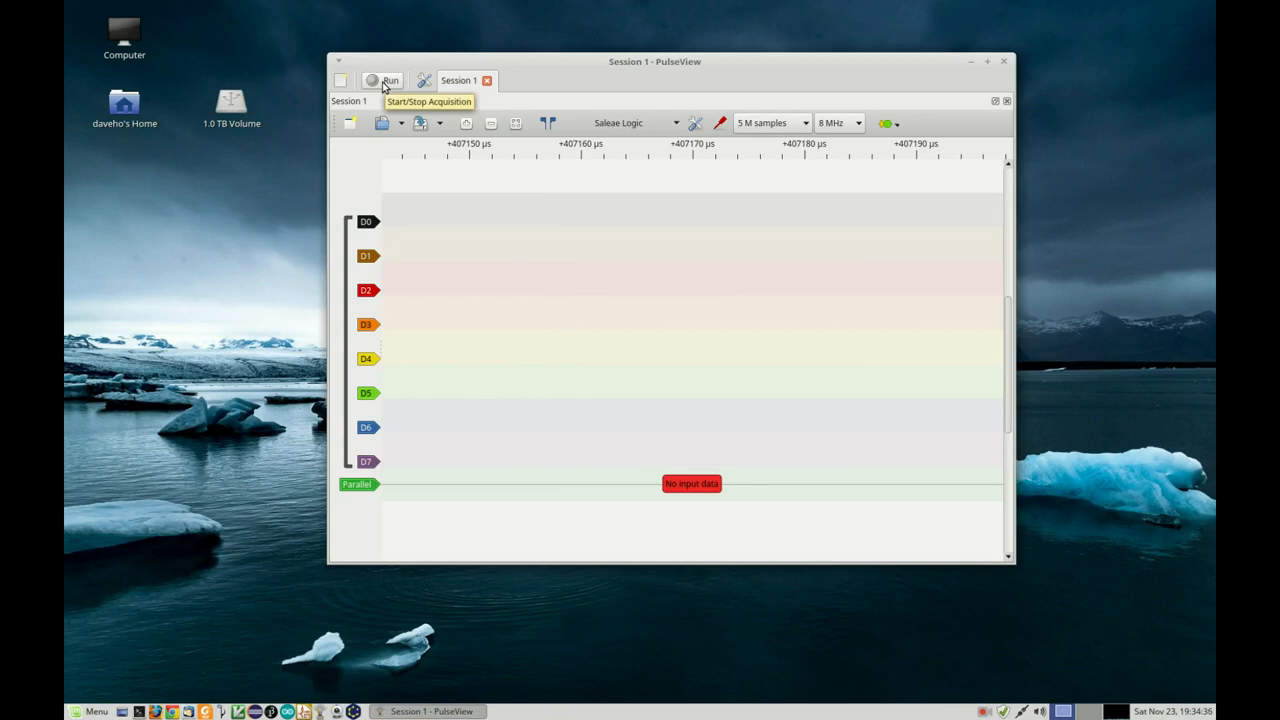
- Start an acquisition of the eight 6809 low address lines at 5 M samples, 8 MHz
click(385, 80)
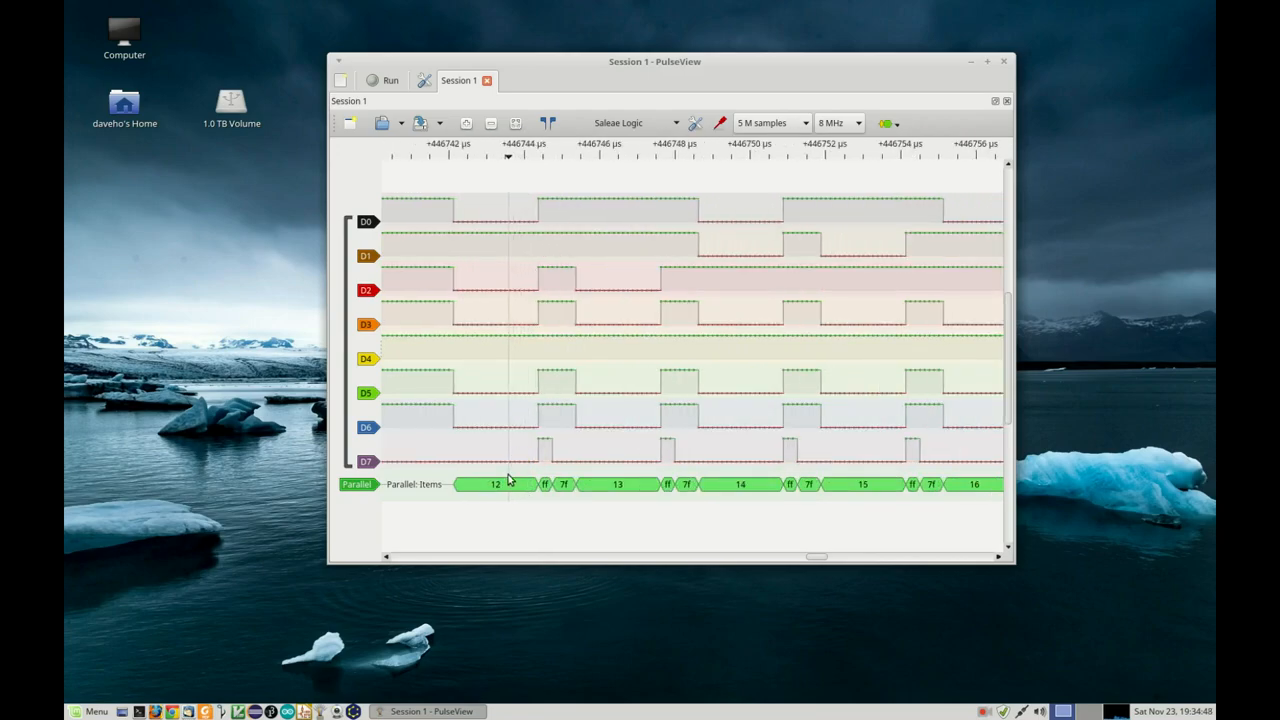
mouse_move(507, 488)
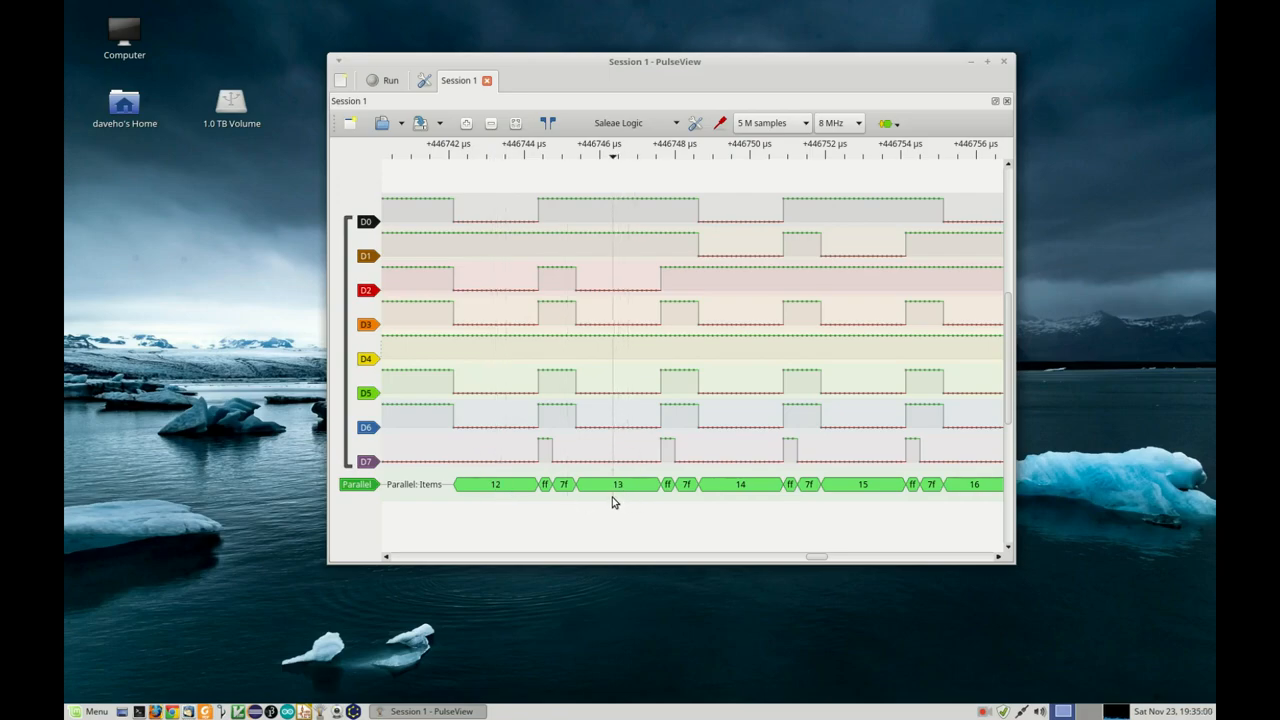
mouse_move(602, 516)
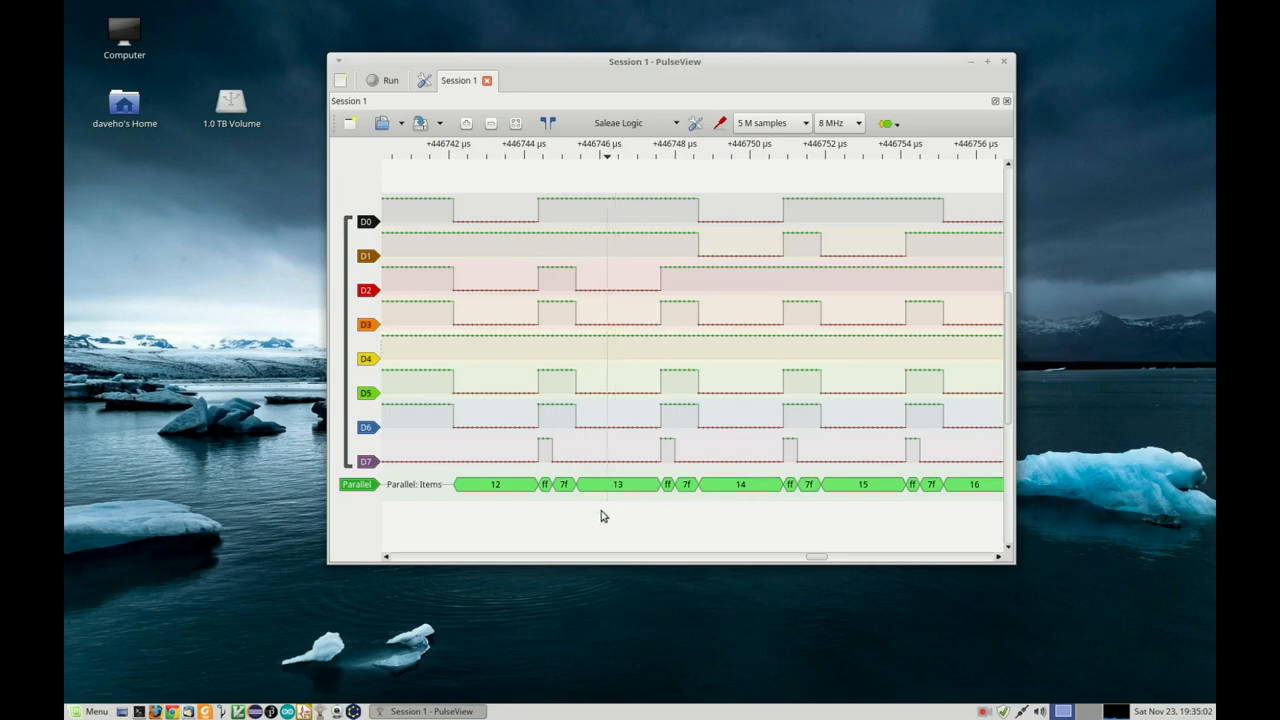
mouse_move(493, 495)
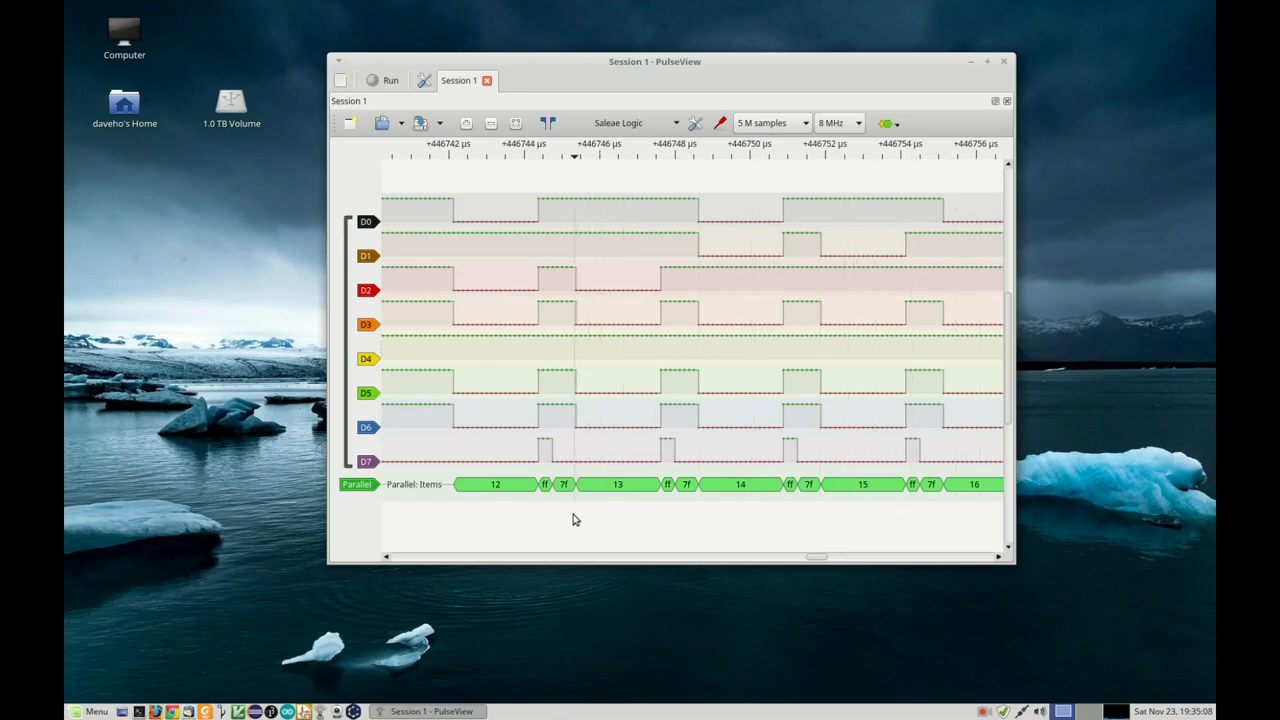
mouse_move(571, 508)
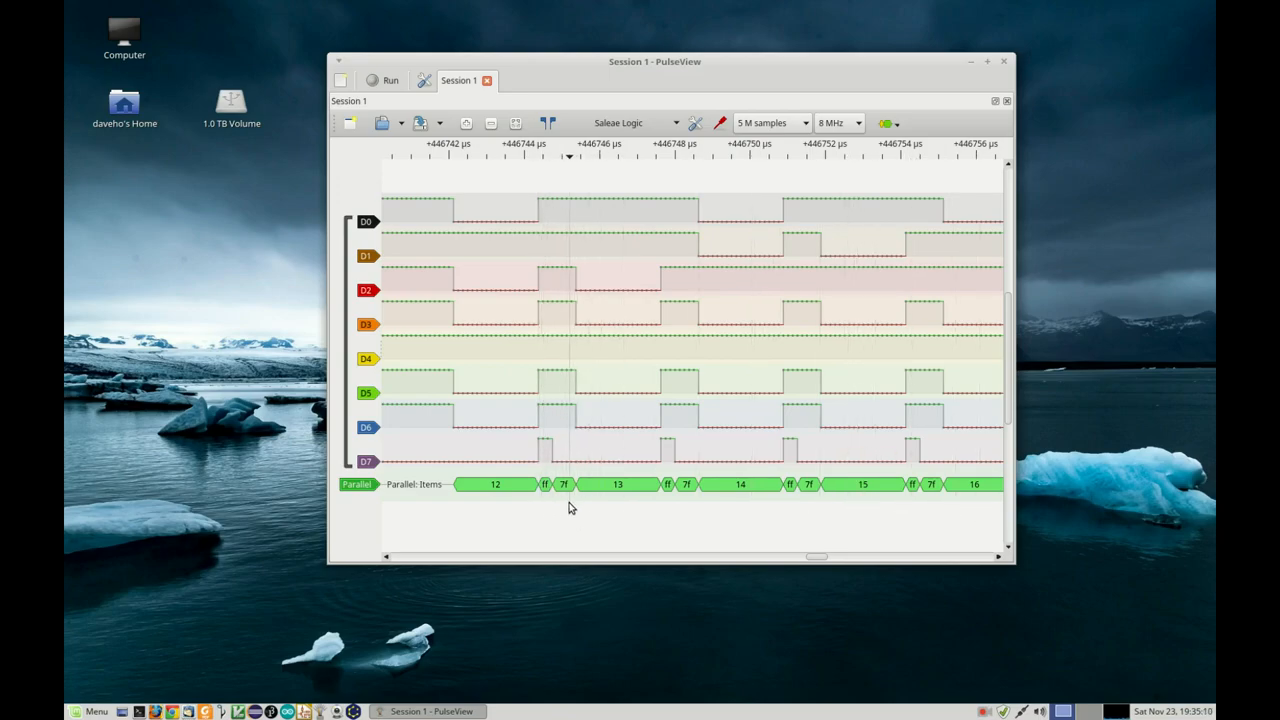
mouse_move(545, 502)
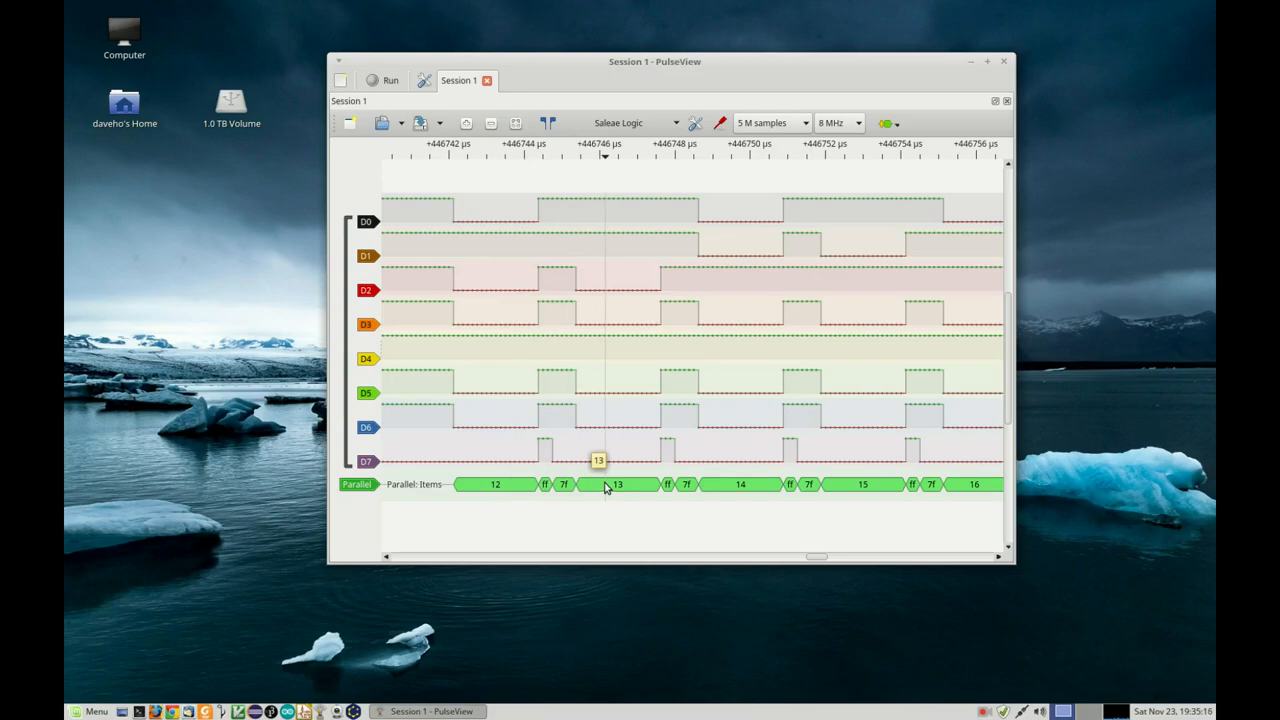
mouse_move(535, 497)
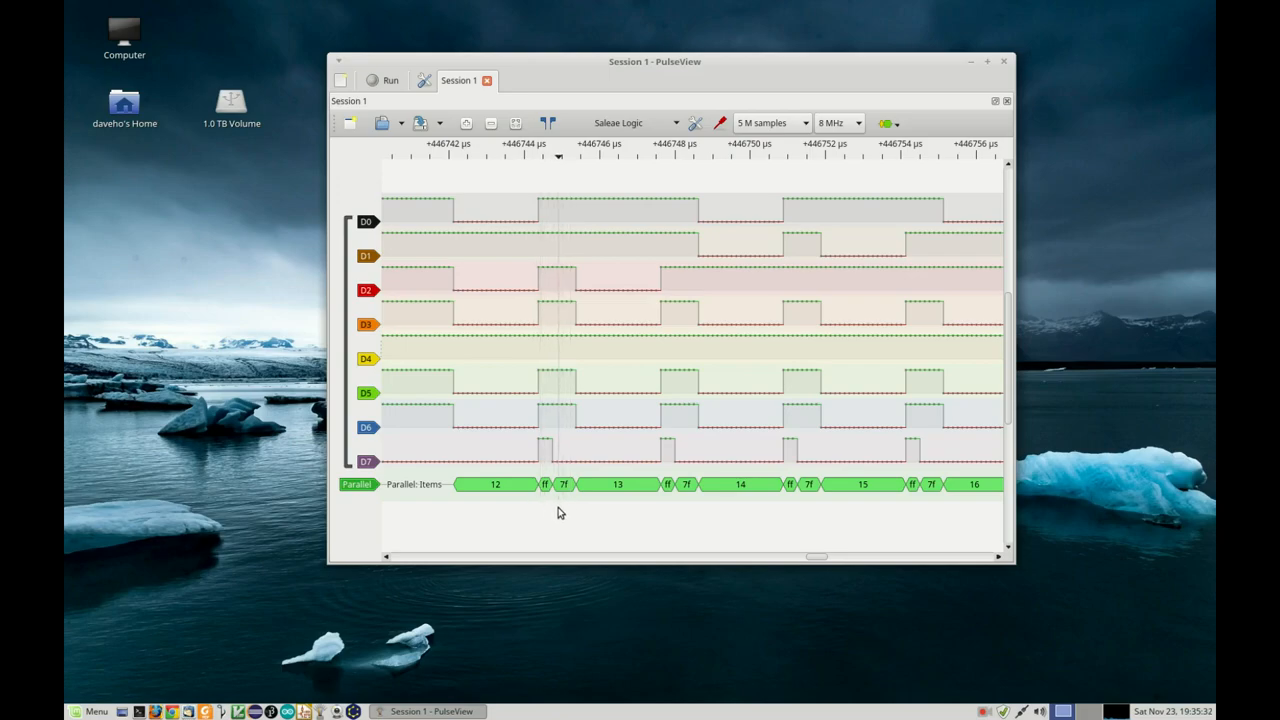
mouse_move(519, 521)
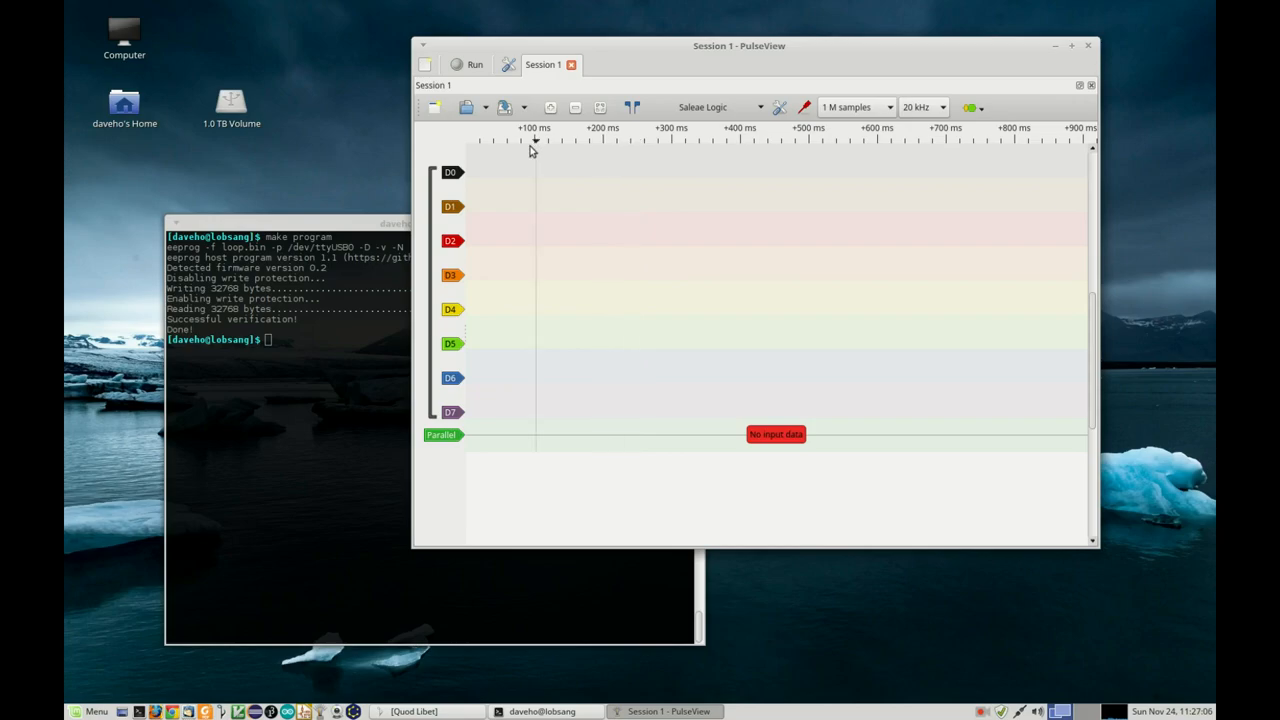
- Set capture to 5 M samples at 8 MHz and run a new acquisition
click(855, 107)
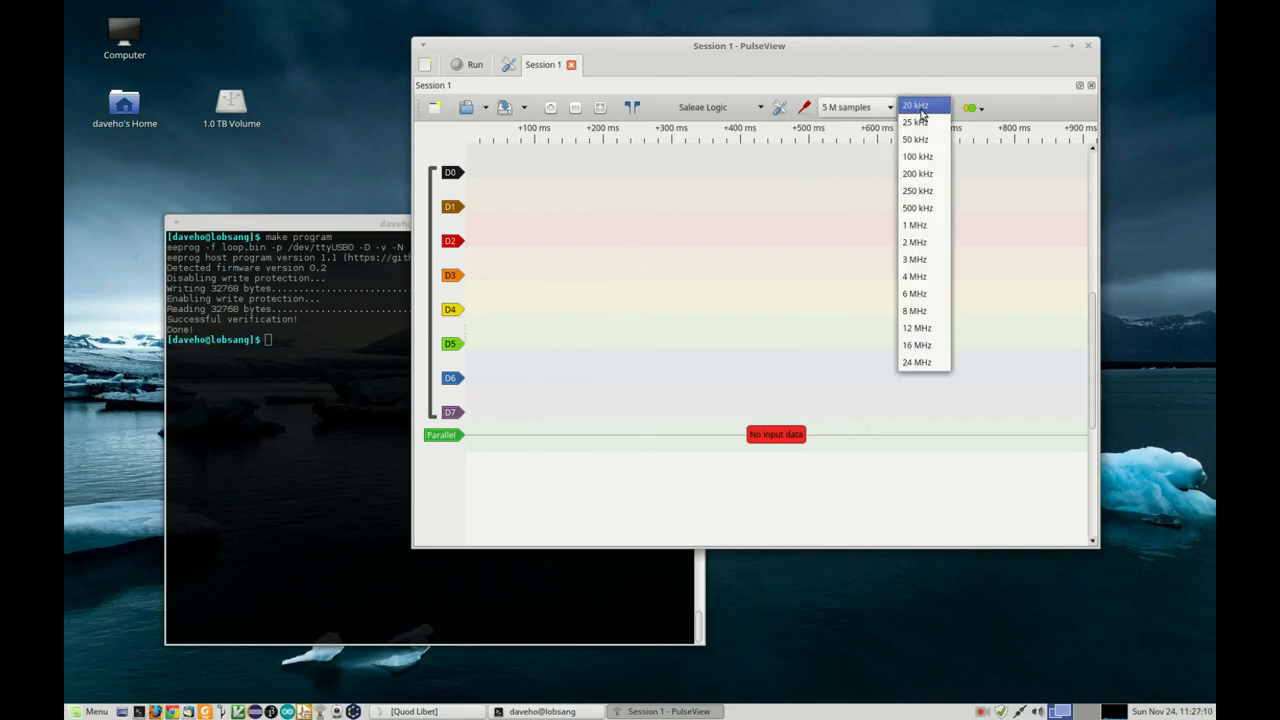
click(913, 310)
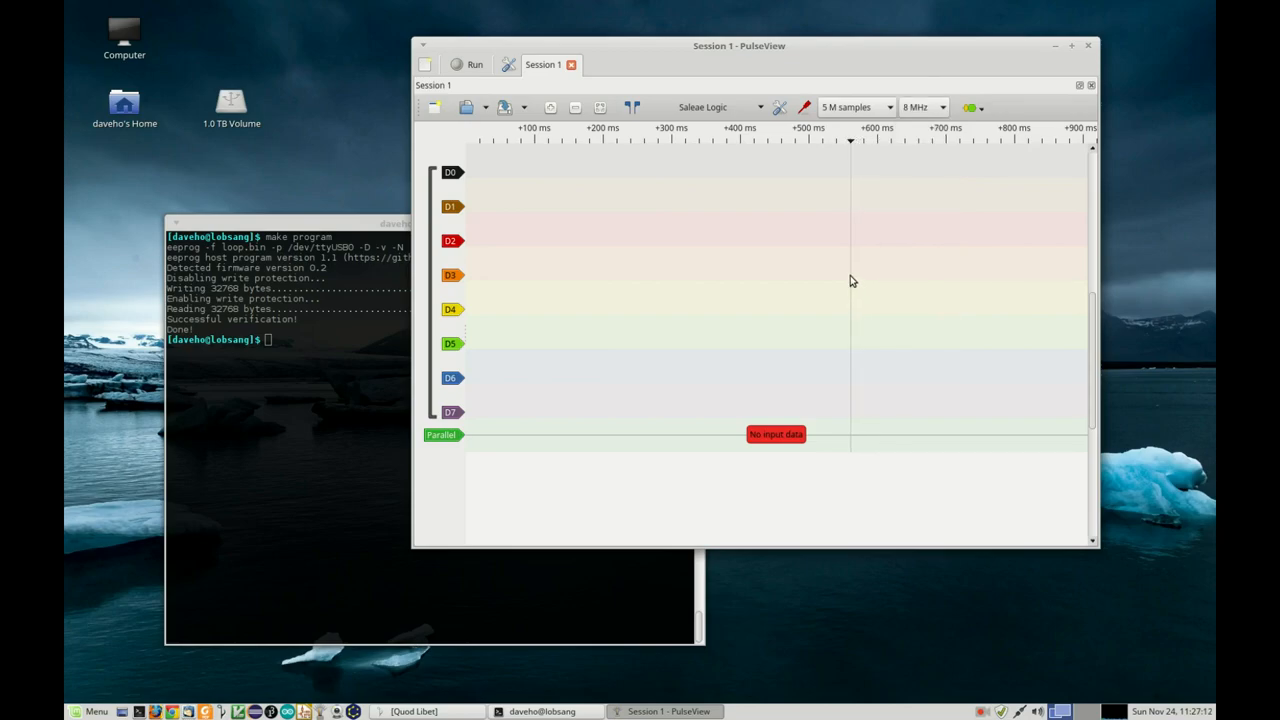
click(468, 64)
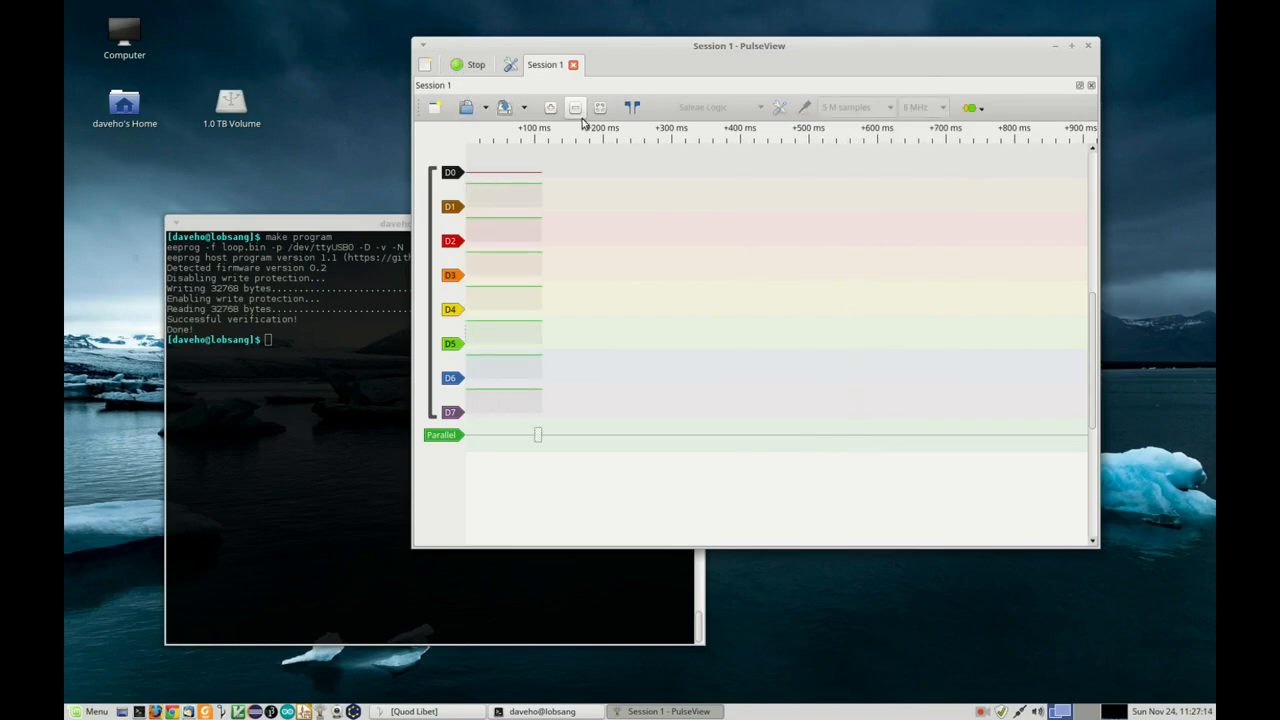
click(469, 64)
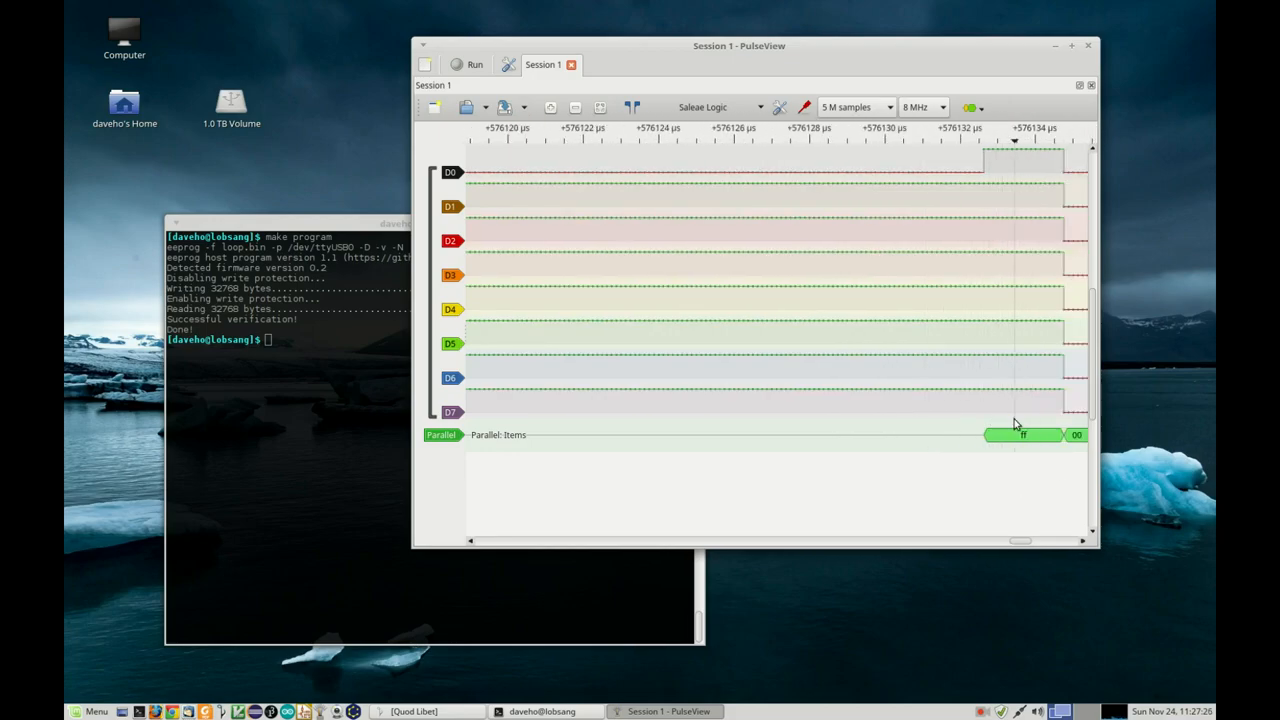
- Pan the trace to reveal the incrementing decoded addresses 00 through 0d between ff values
drag(1015, 541, 1025, 541)
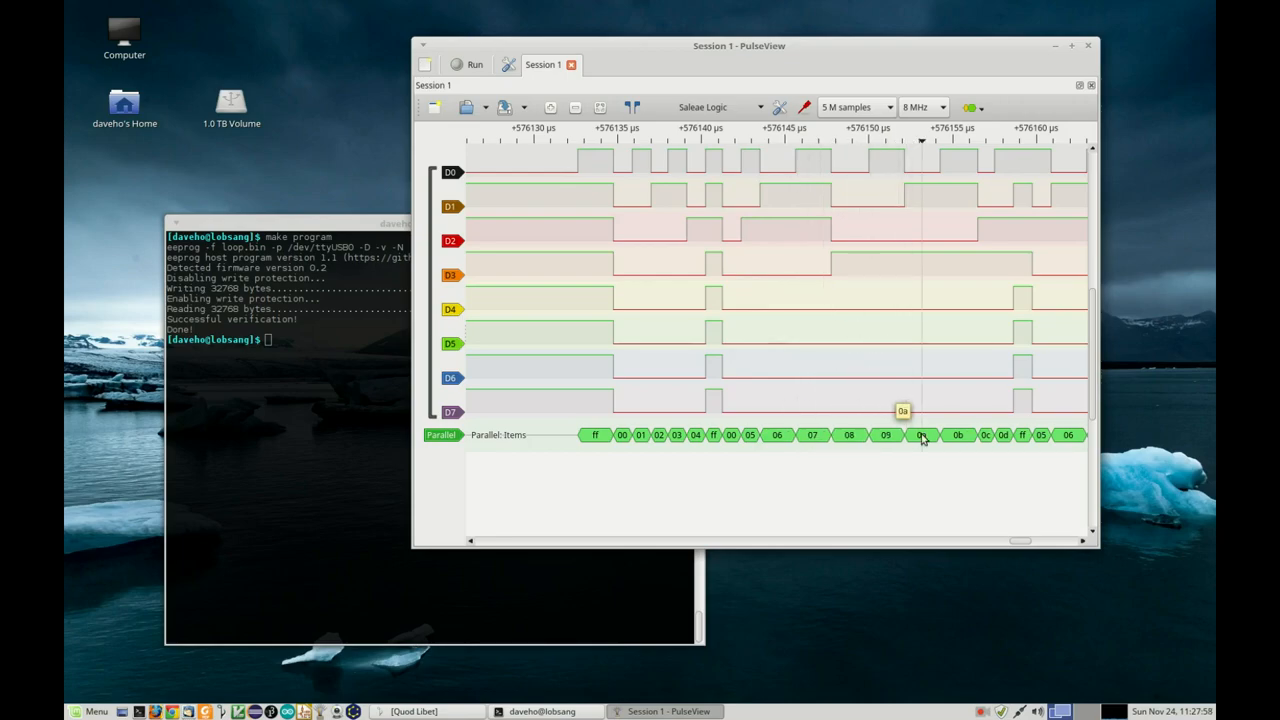
mouse_move(1000, 443)
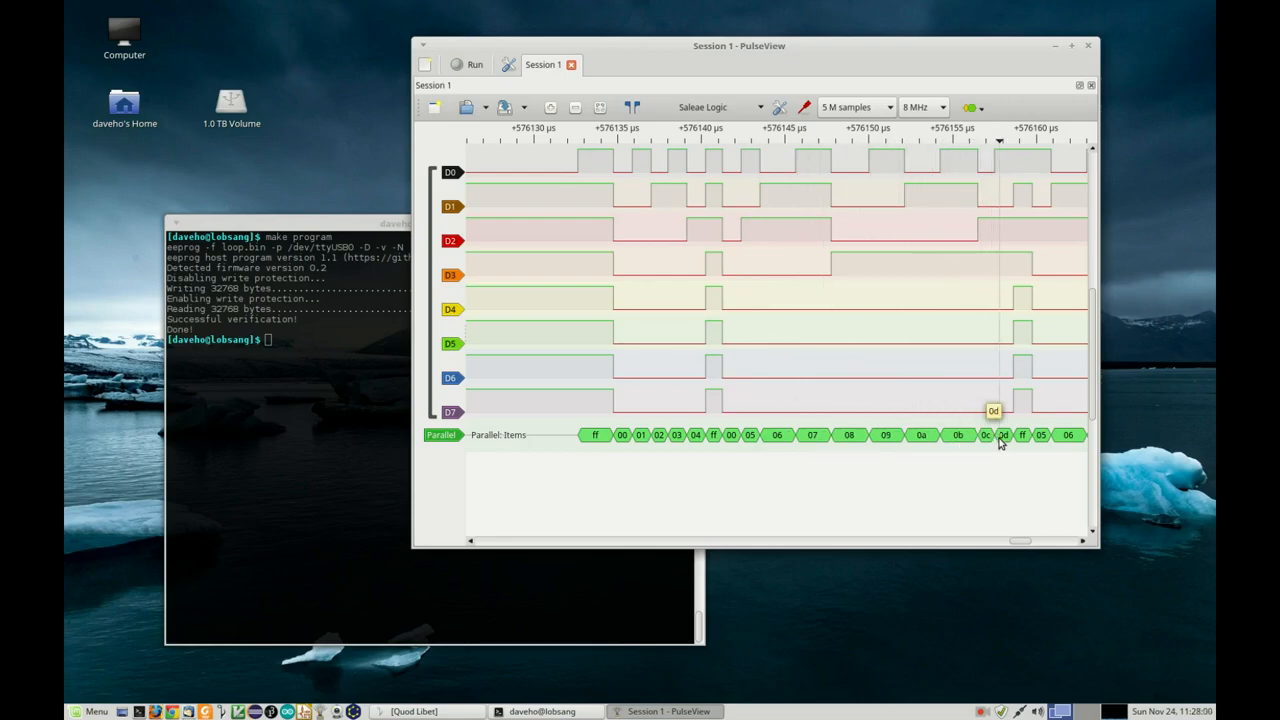
mouse_move(1042, 450)
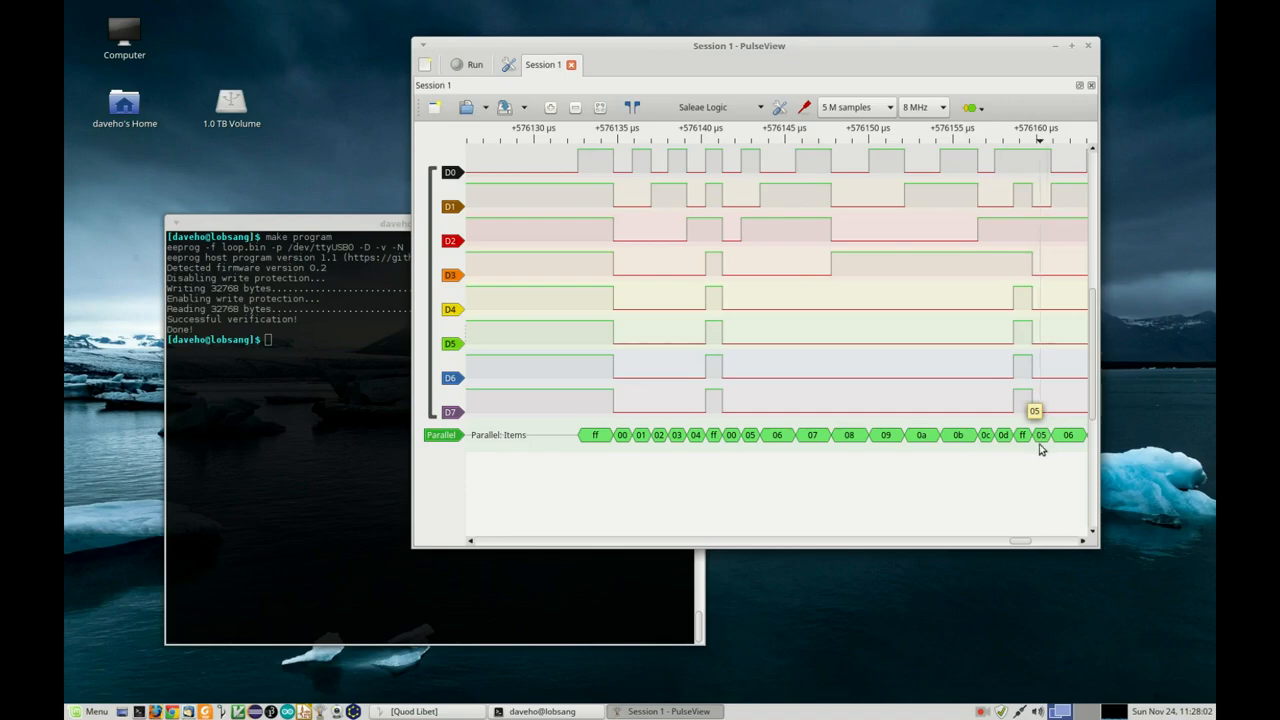